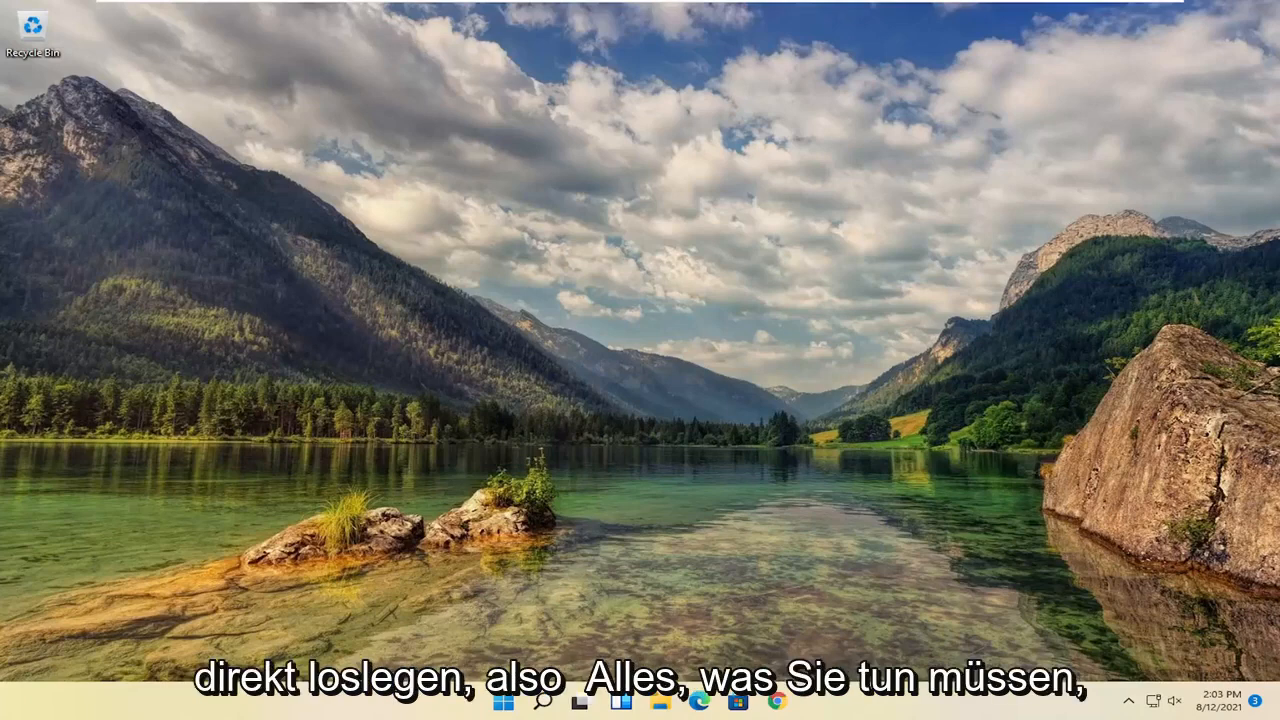
{"action": "mouse_move", "coordinate": [942, 507]}
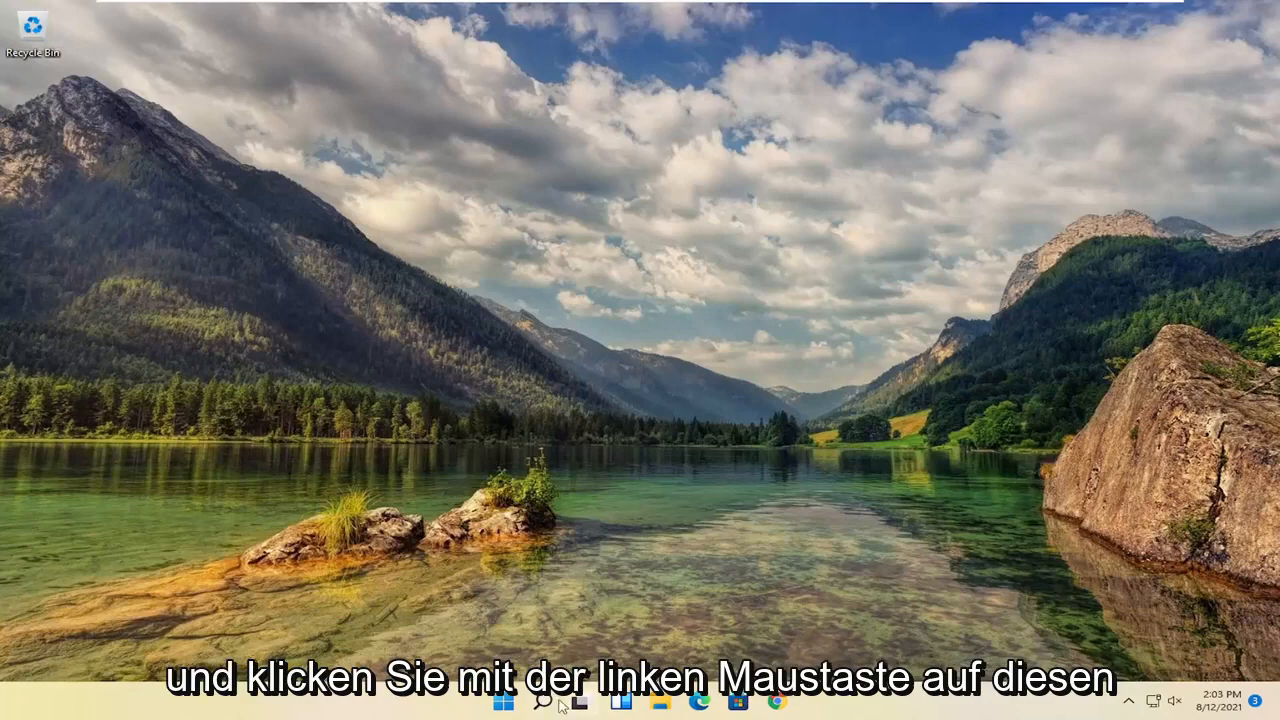
Search the taskbar for 'advanced system' to reach View advanced system settings.
{"action": "left_click", "coordinate": [541, 700]}
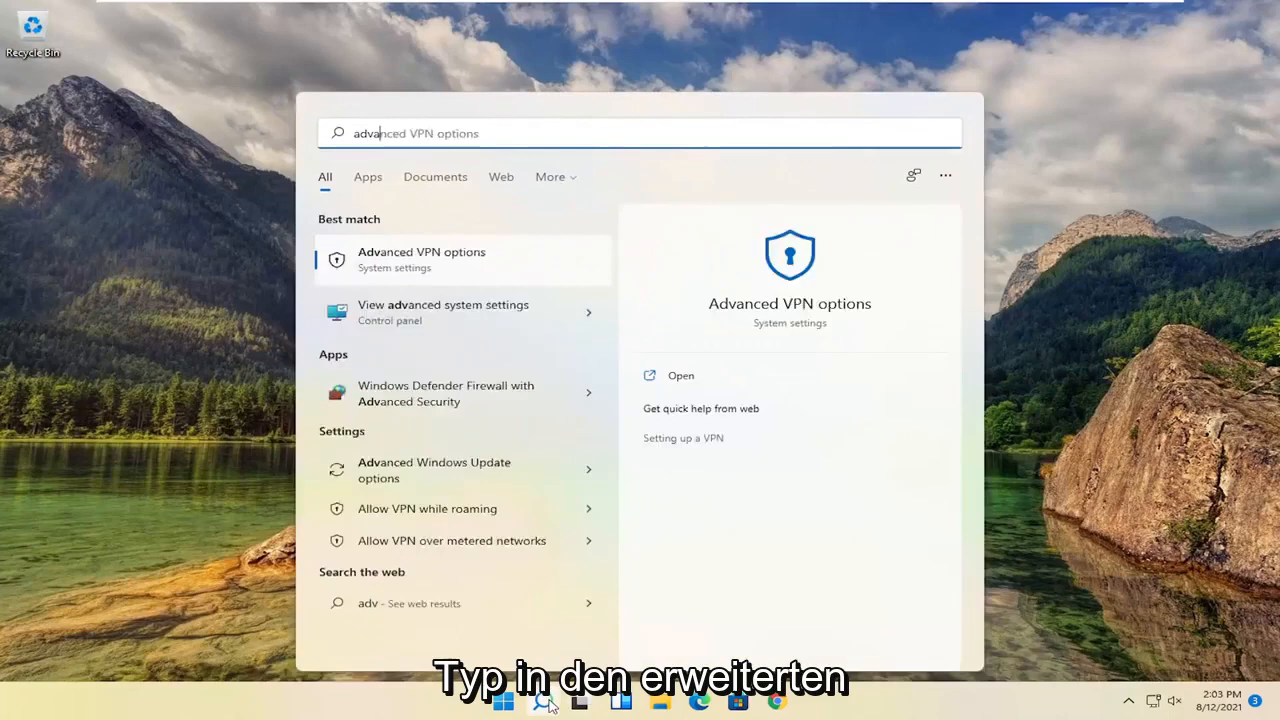
{"action": "type", "text": "advanced system"}
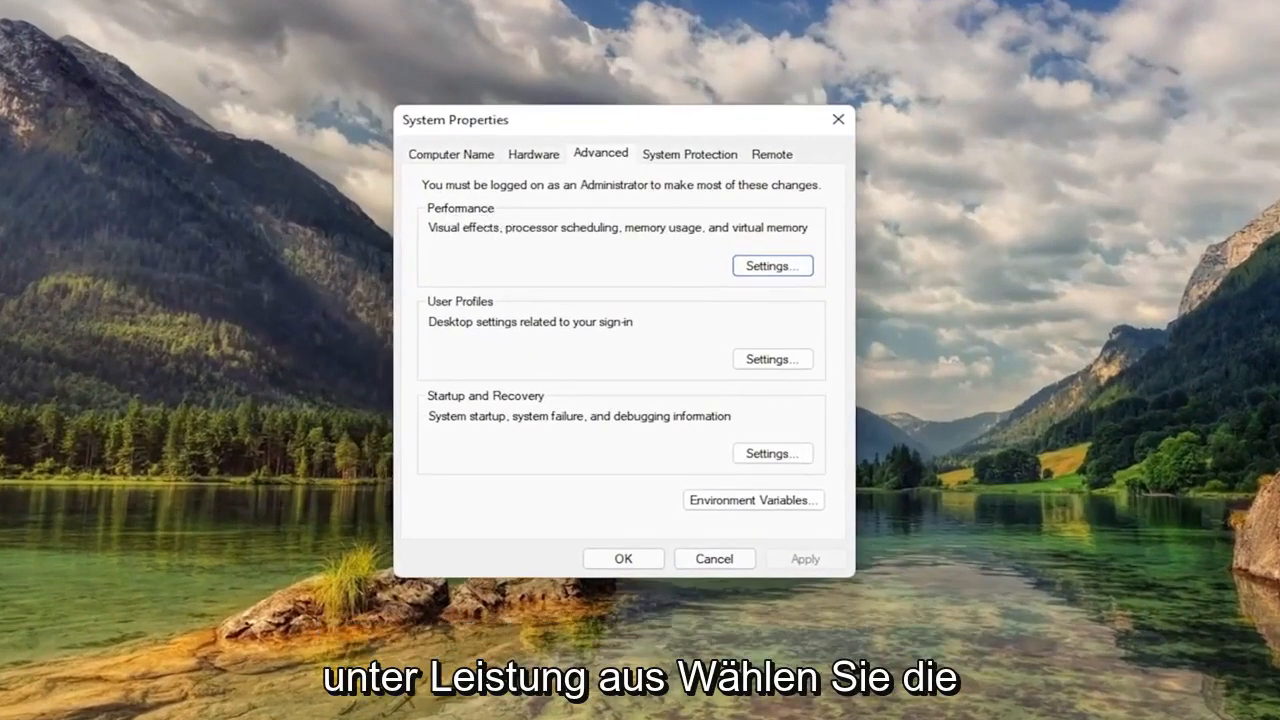
Open Performance Options on its Advanced tab, showing the 1408 MB paging file total.
{"action": "left_click", "coordinate": [771, 265]}
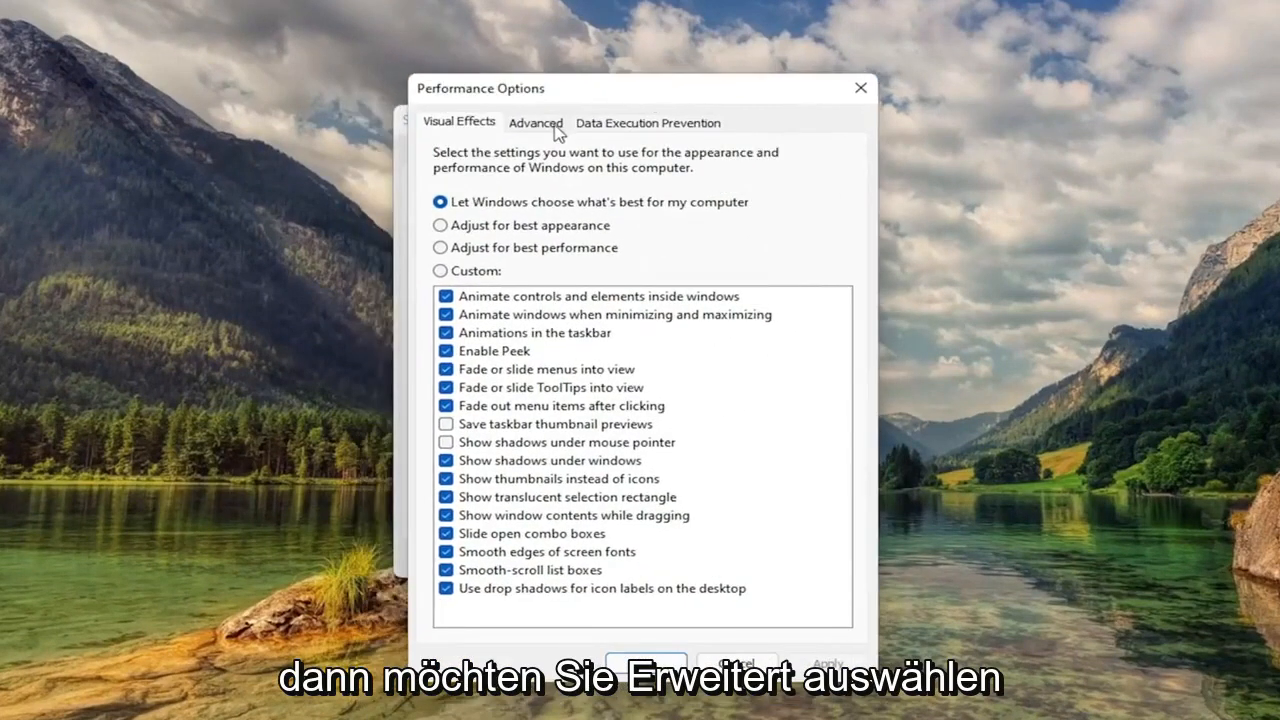
{"action": "left_click", "coordinate": [535, 122]}
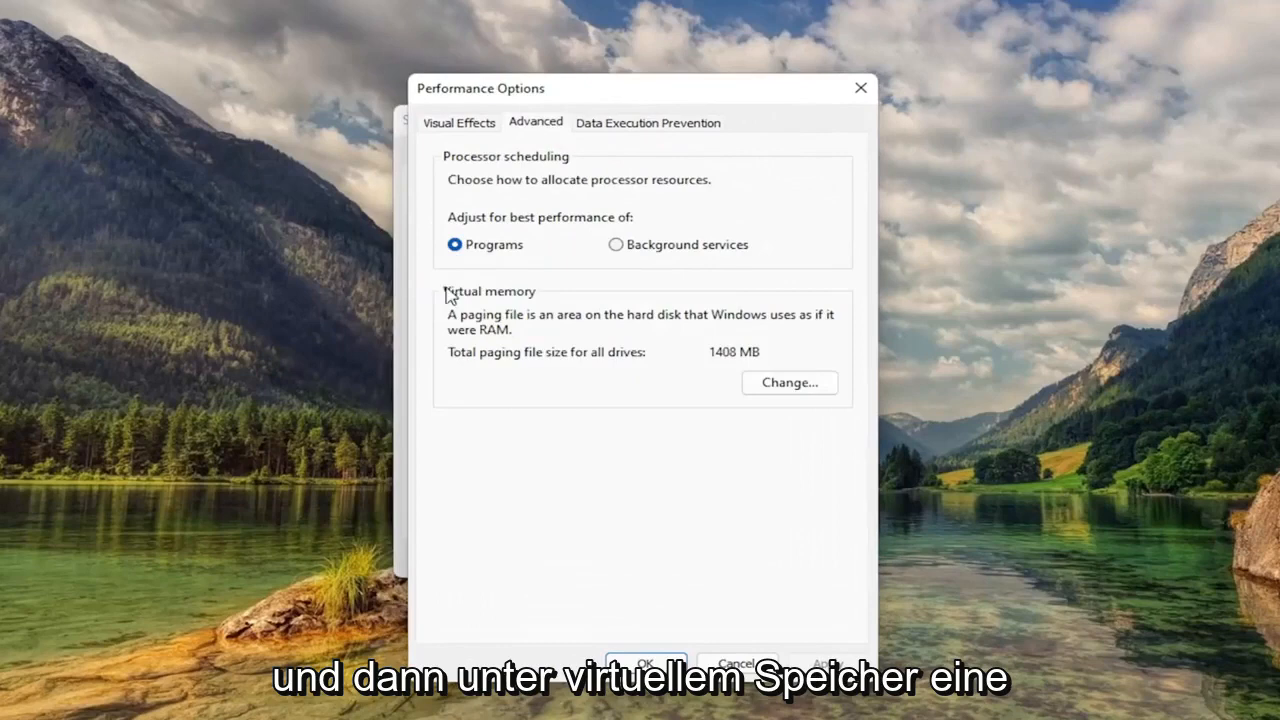
{"action": "mouse_move", "coordinate": [470, 328]}
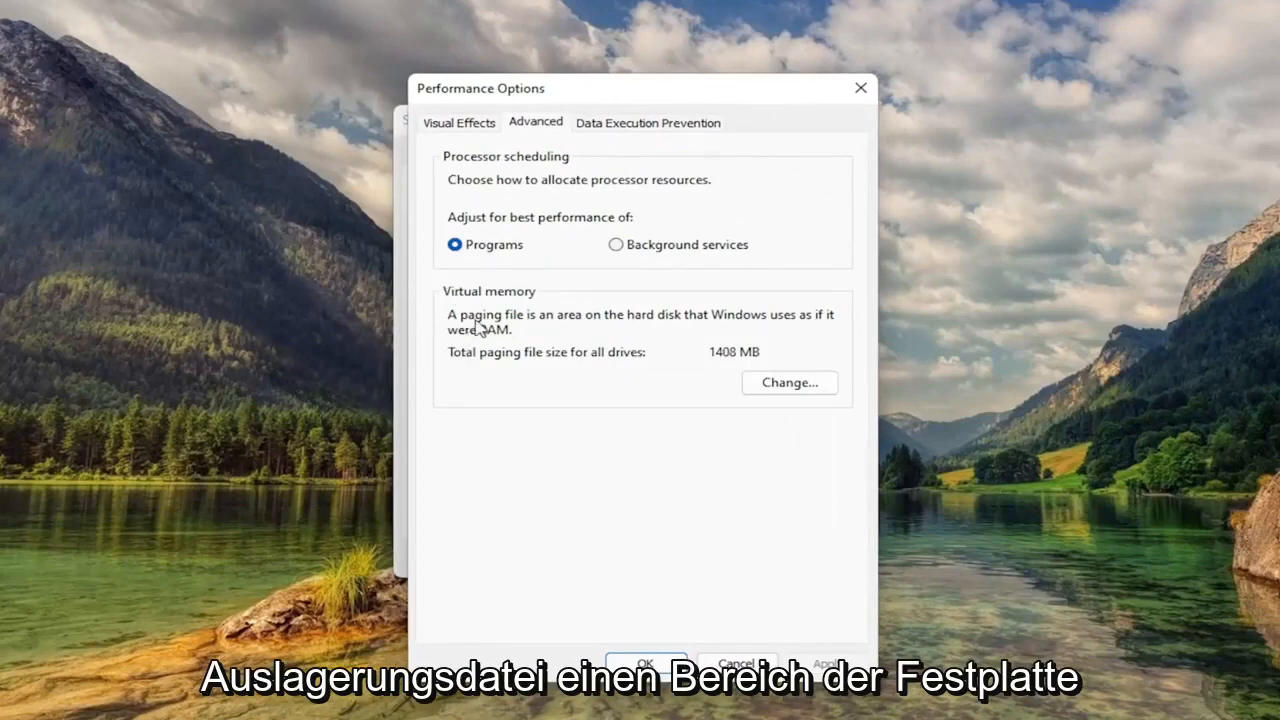
{"action": "mouse_move", "coordinate": [762, 334]}
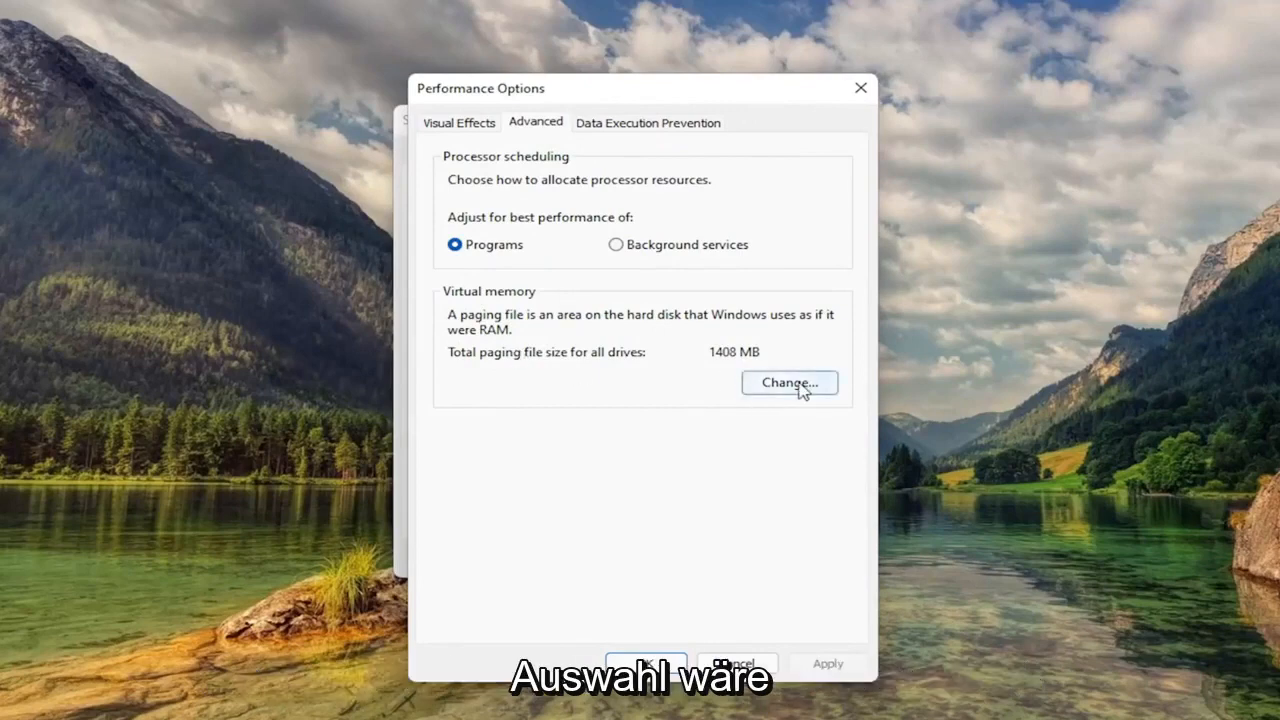
Turn off automatic paging file management and set C: to a custom 1407–1407 MB size.
{"action": "left_click", "coordinate": [789, 383]}
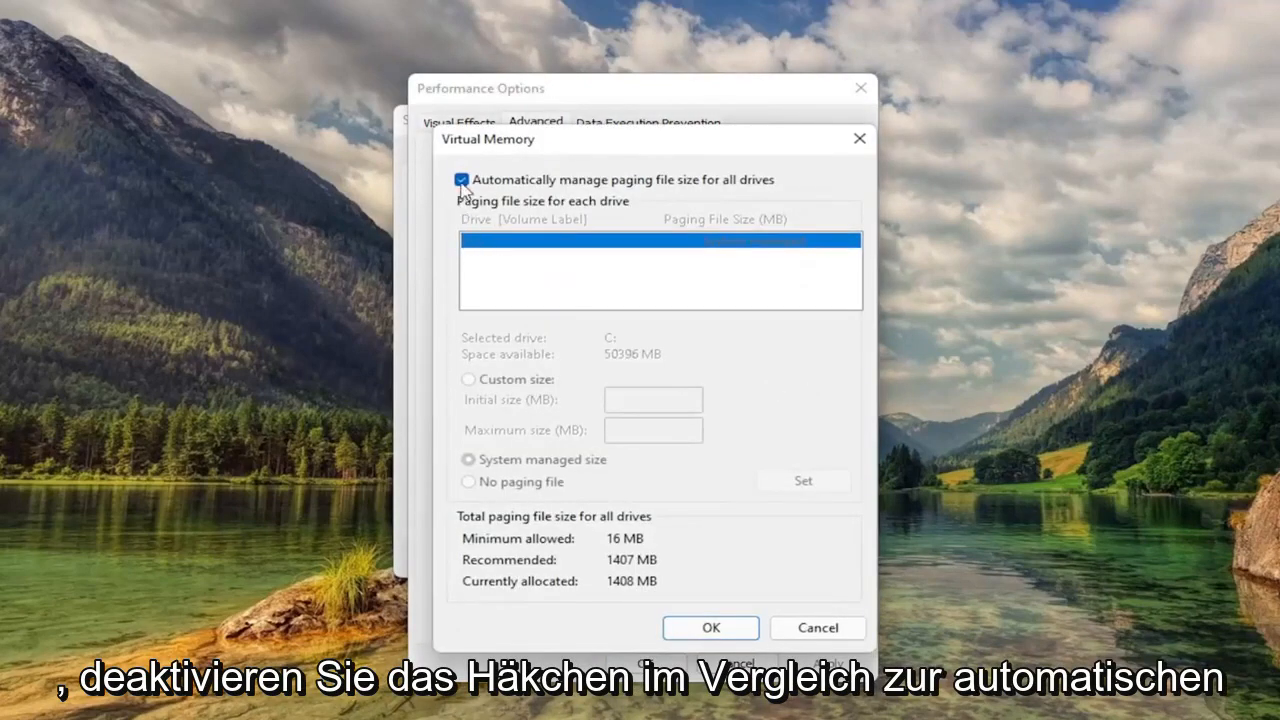
{"action": "left_click", "coordinate": [461, 179]}
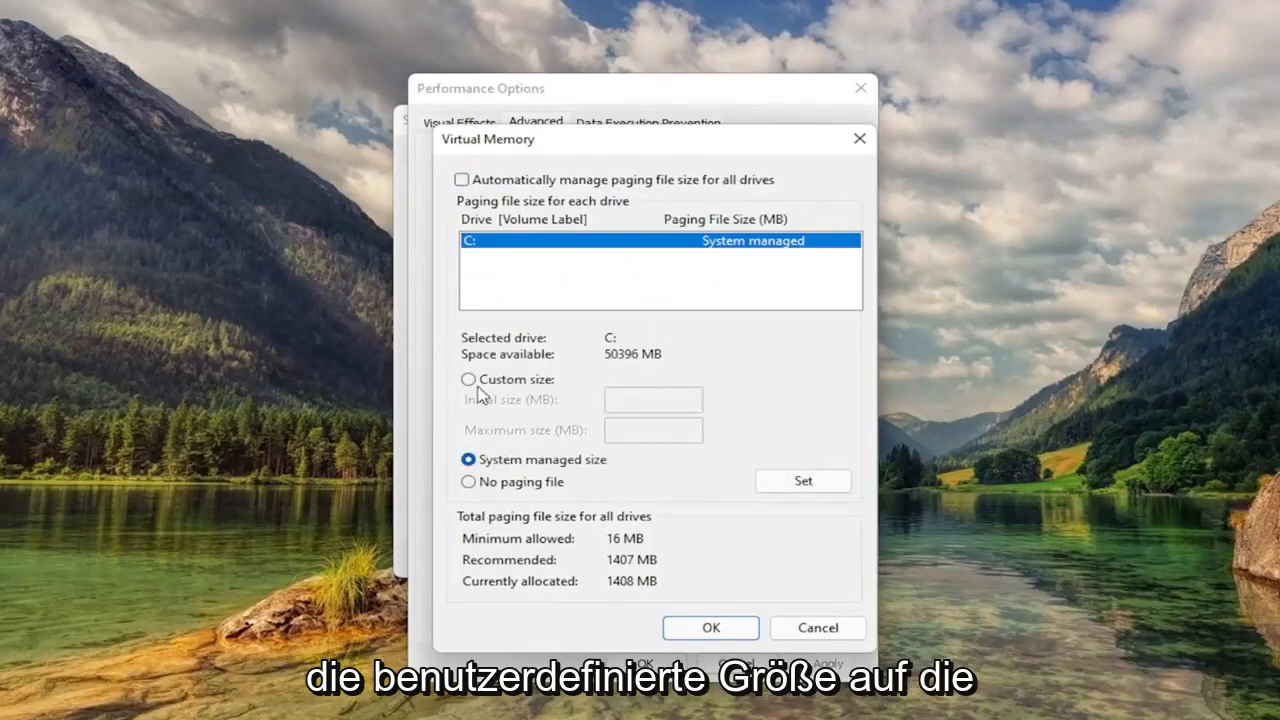
{"action": "left_click", "coordinate": [468, 379]}
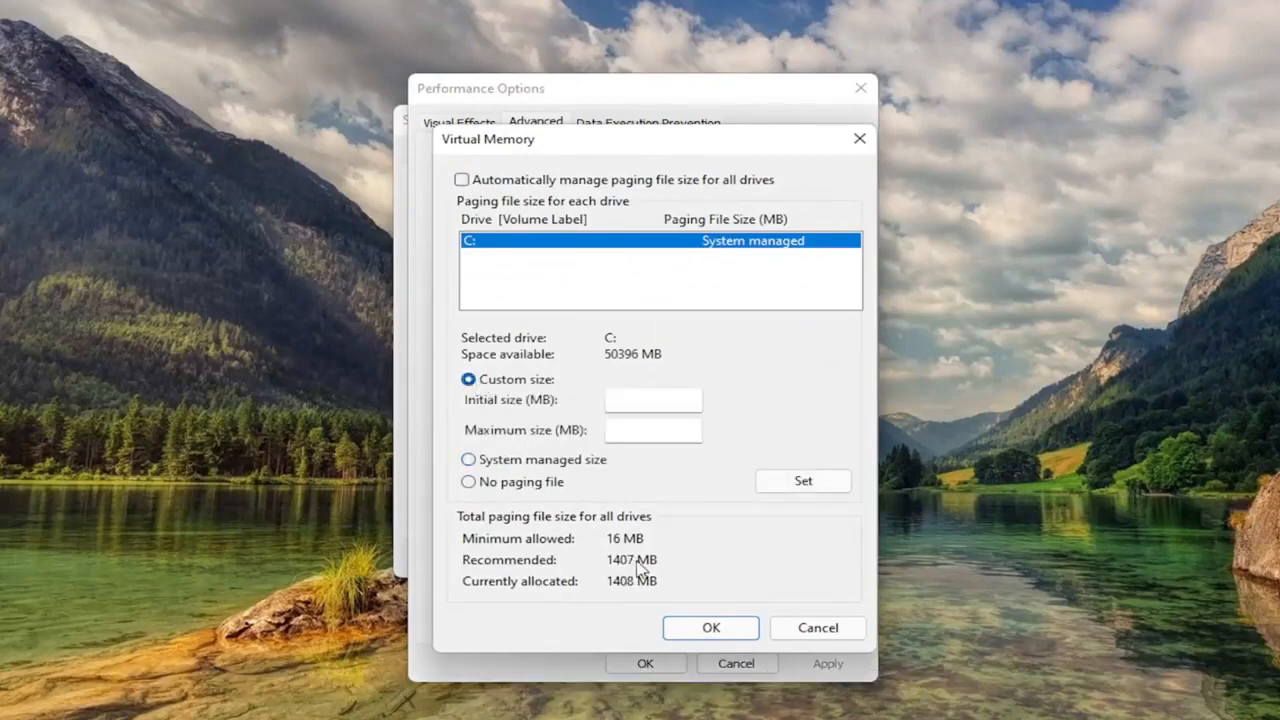
{"action": "type", "text": "1407"}
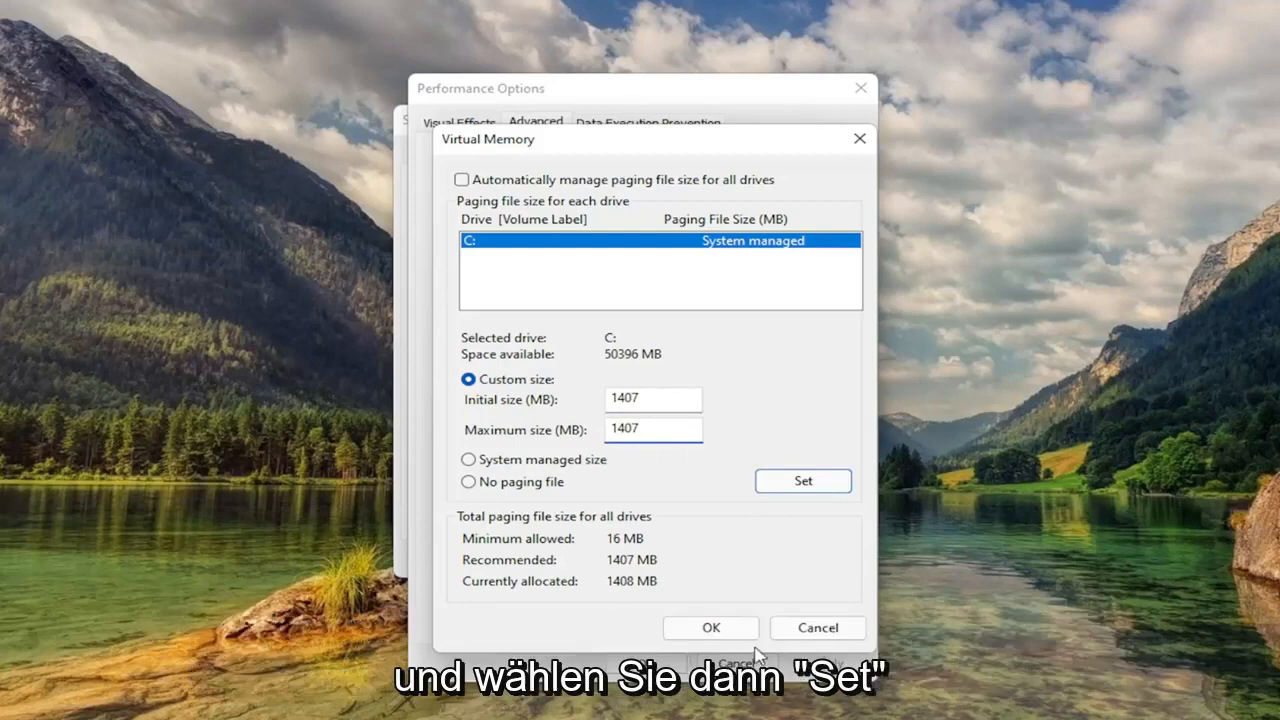
{"action": "left_click", "coordinate": [803, 481]}
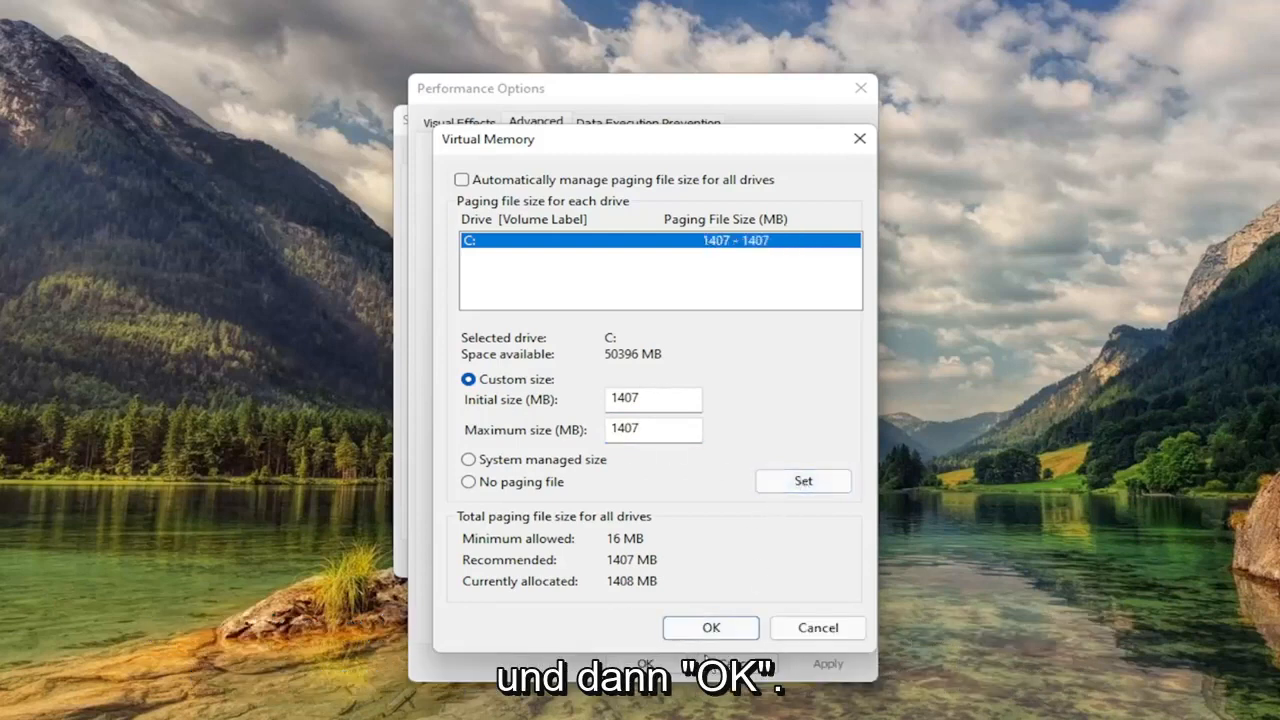
{"action": "left_click", "coordinate": [710, 628]}
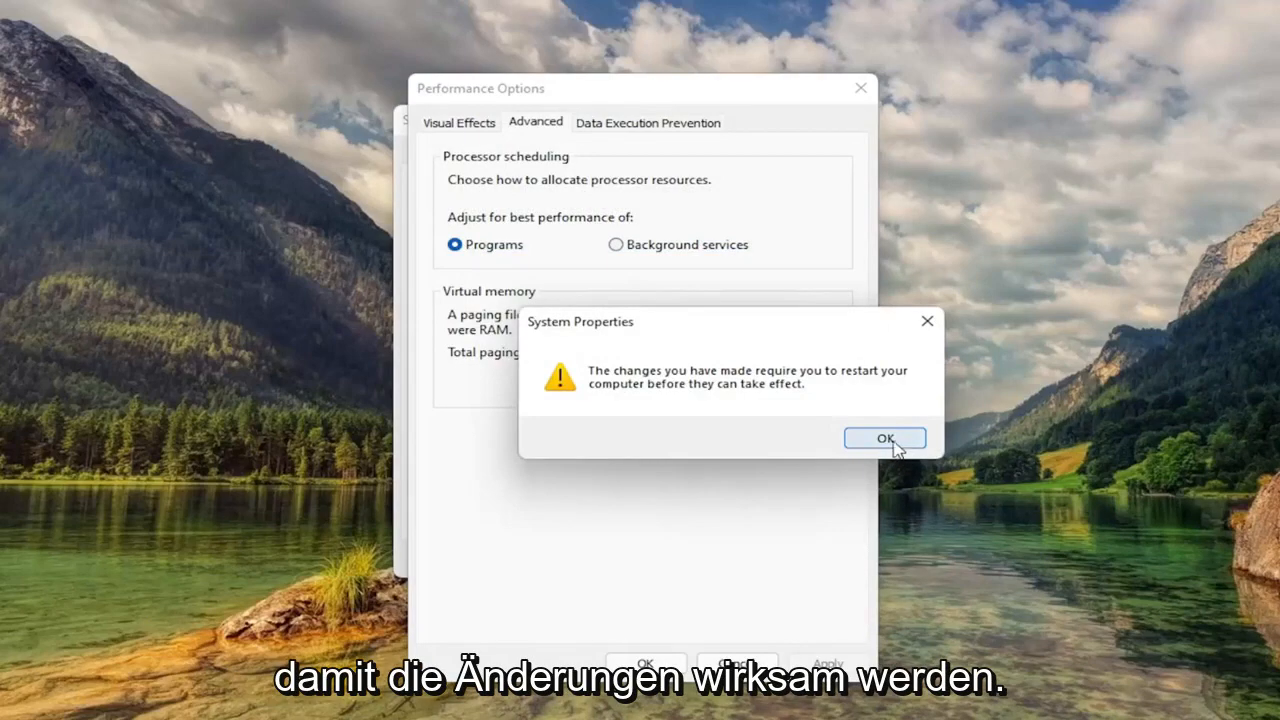
Acknowledge the restart notice, close System Properties, and restart Windows now.
{"action": "left_click", "coordinate": [884, 438]}
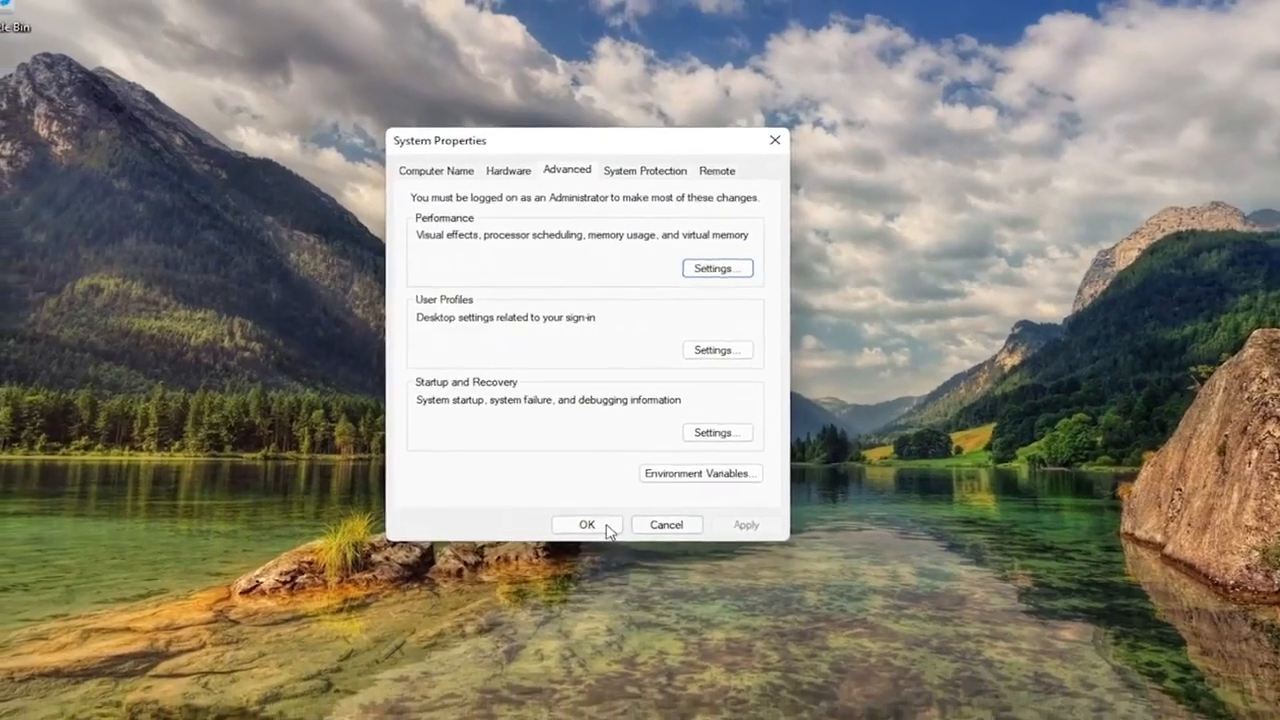
{"action": "left_click", "coordinate": [587, 524]}
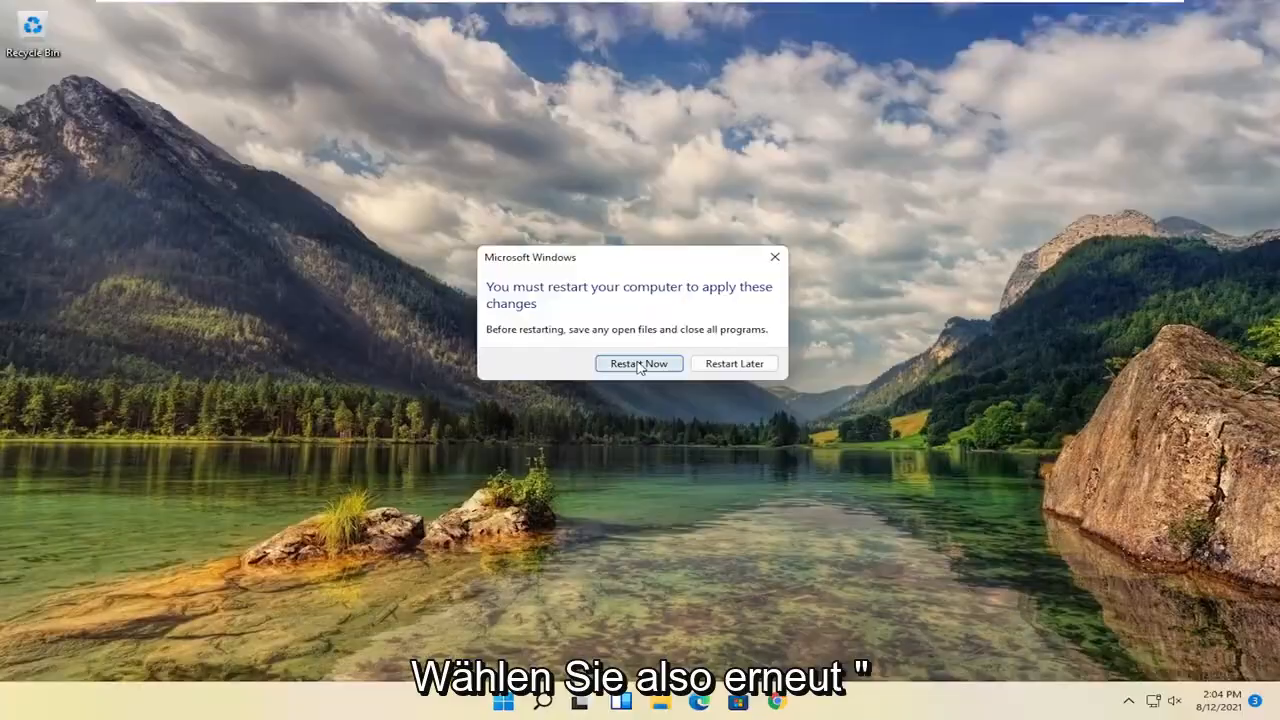
{"action": "left_click", "coordinate": [638, 363]}
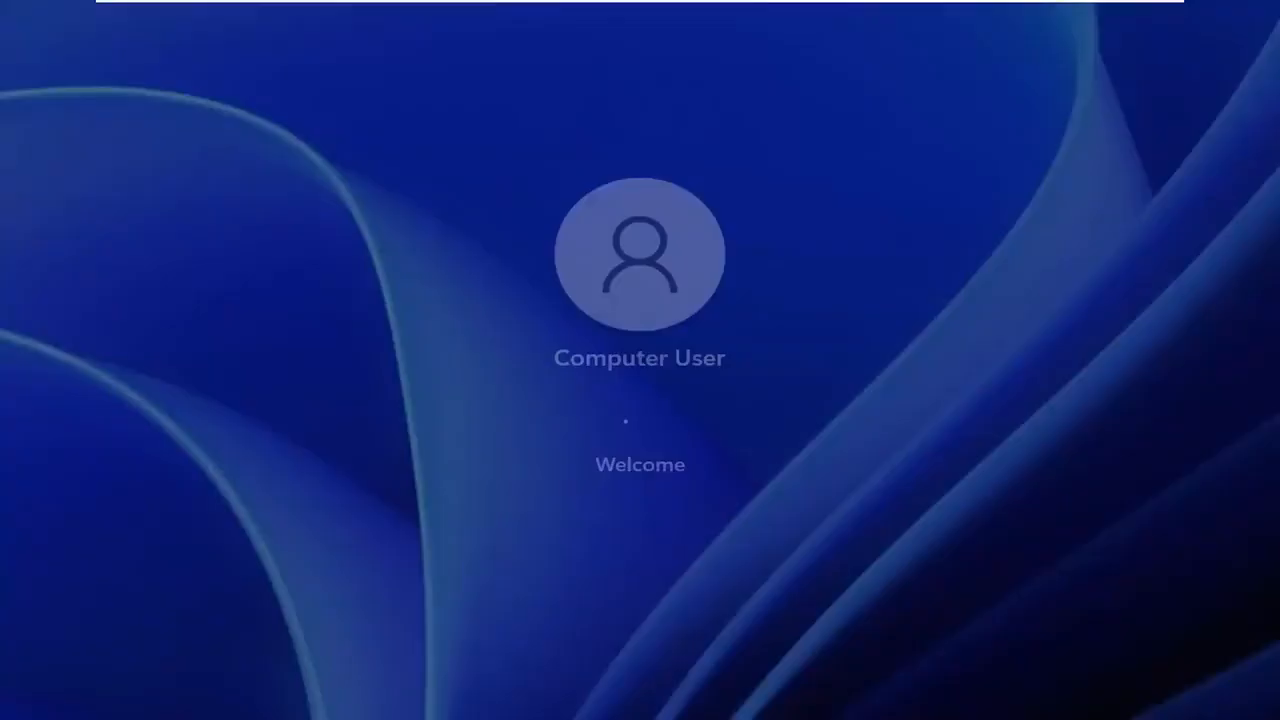